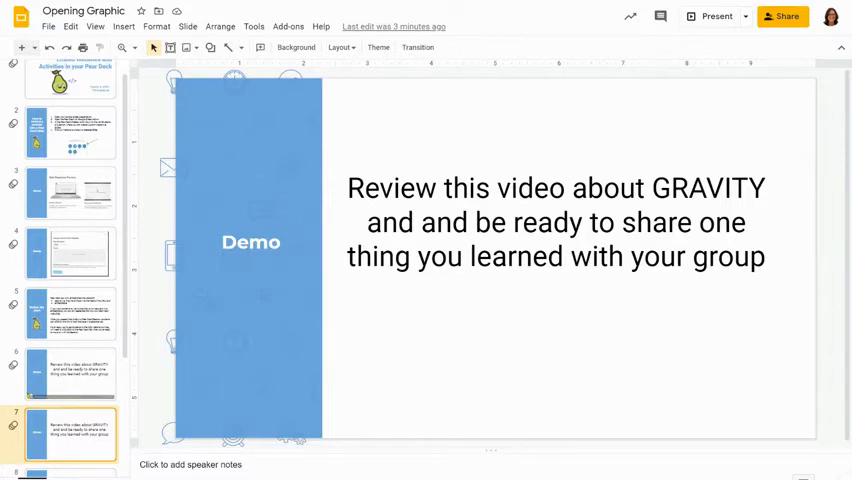
mouse_move(236, 148)
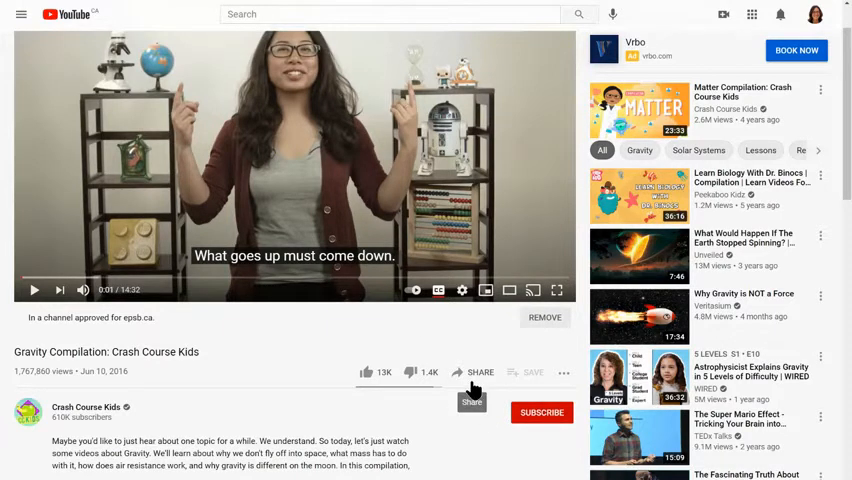
- Get the share/embed link for the Crash Course Kids gravity video on YouTube
left_click(478, 372)
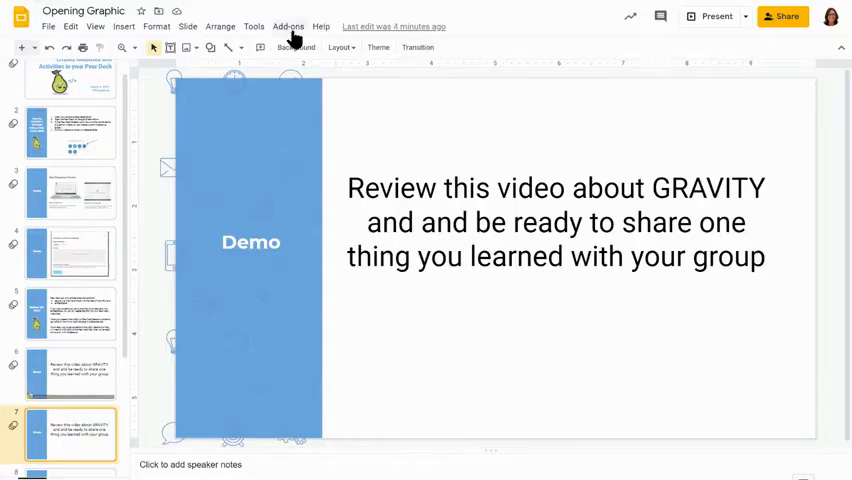
- Launch the Pear Deck add-on from the Add-ons menu
left_click(288, 26)
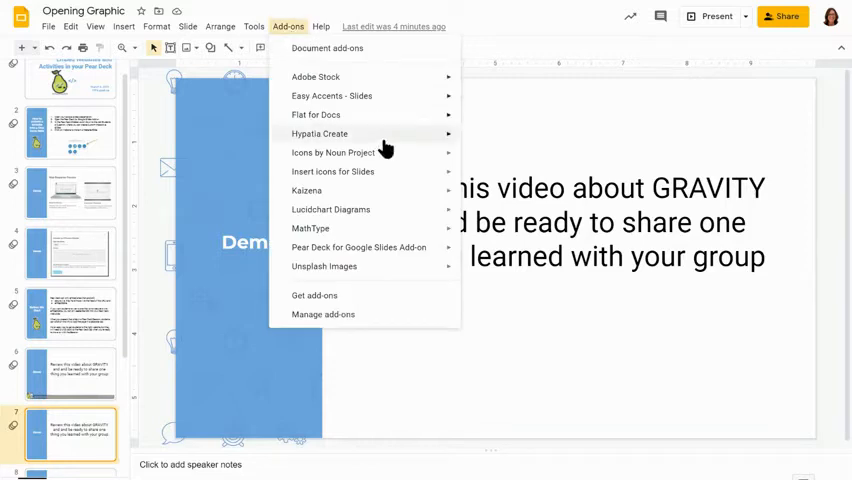
mouse_move(358, 246)
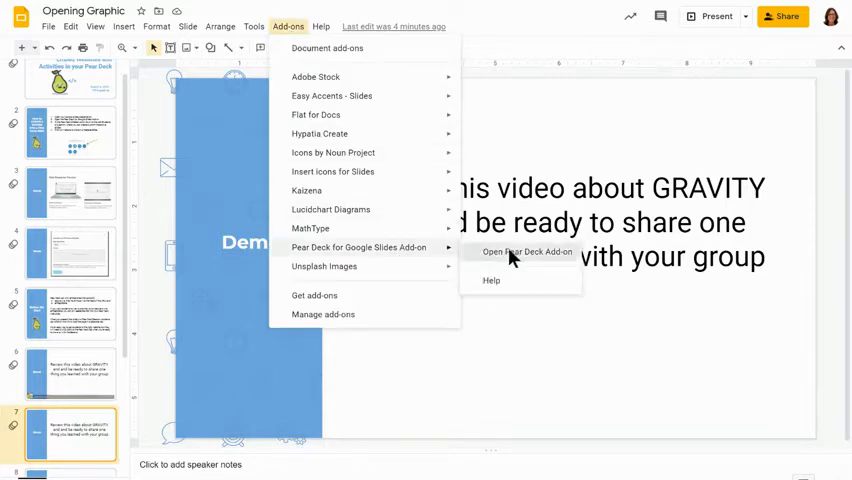
left_click(528, 252)
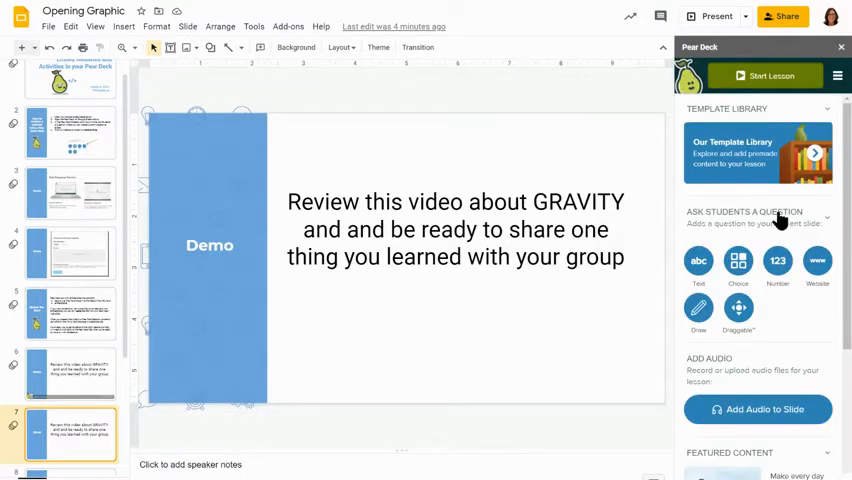
mouse_move(816, 260)
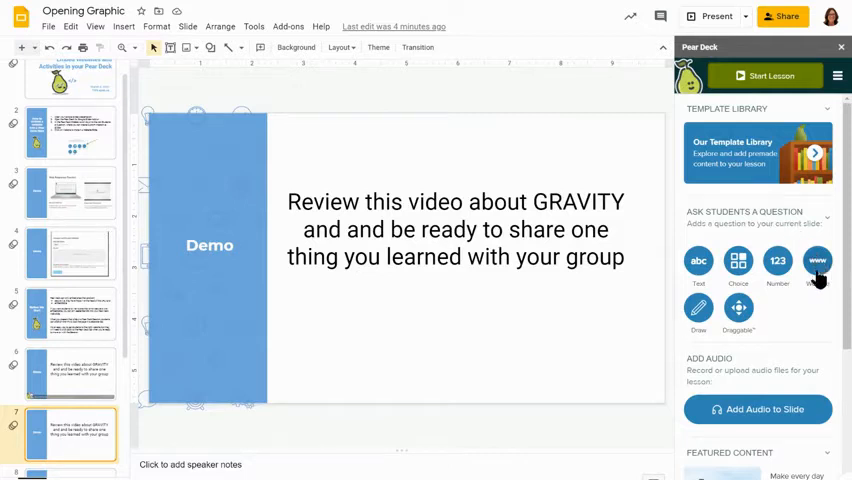
left_click(816, 260)
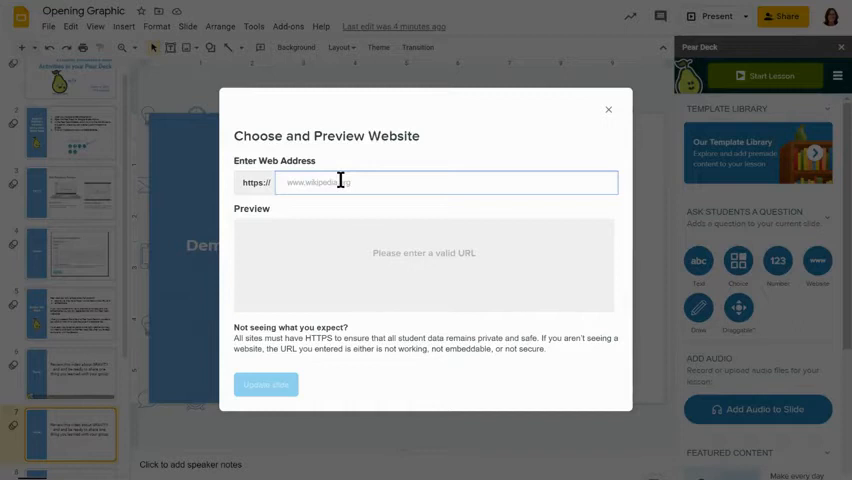
type("www.youtube.com/embed/EwY6p-r_hyU")
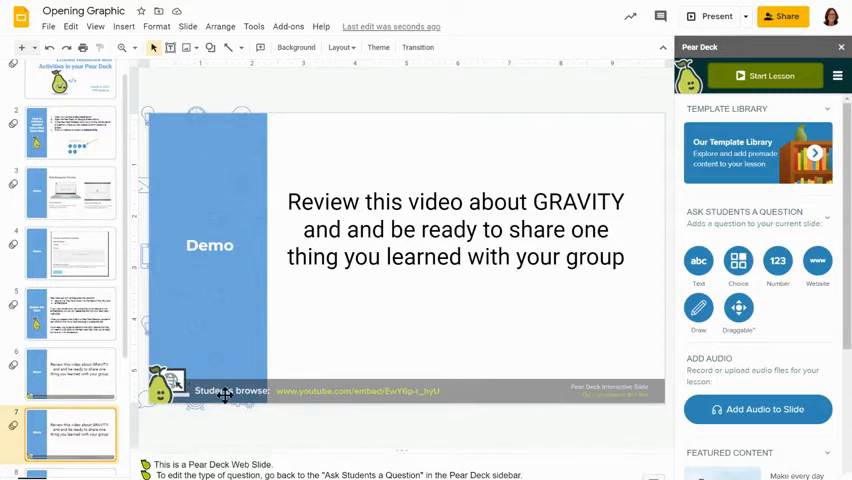
mouse_move(332, 392)
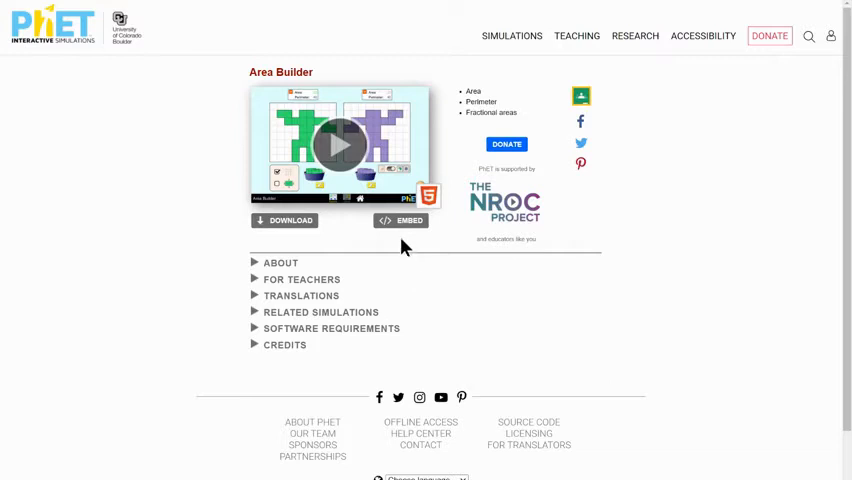
mouse_move(336, 188)
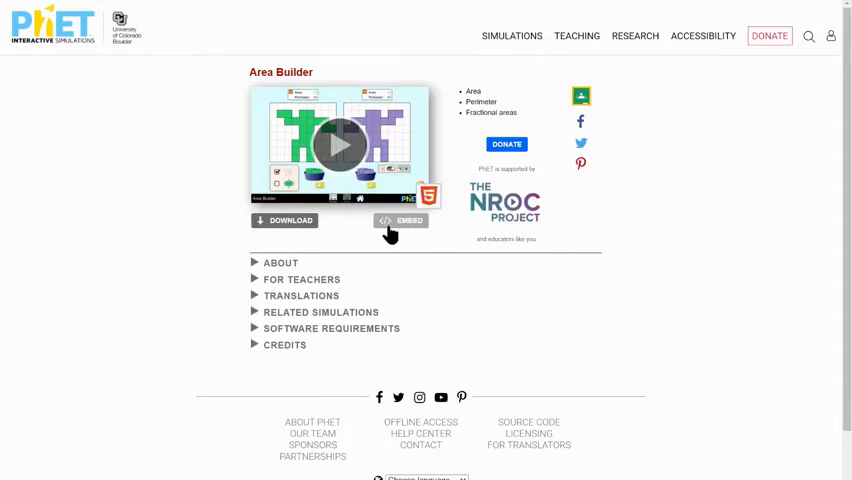
- Reveal the embed code for the PhET Area Builder simulation
left_click(400, 220)
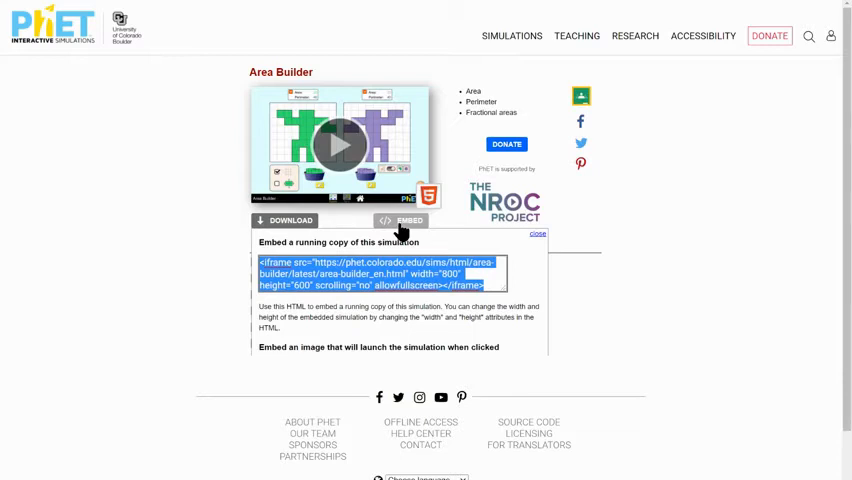
mouse_move(532, 296)
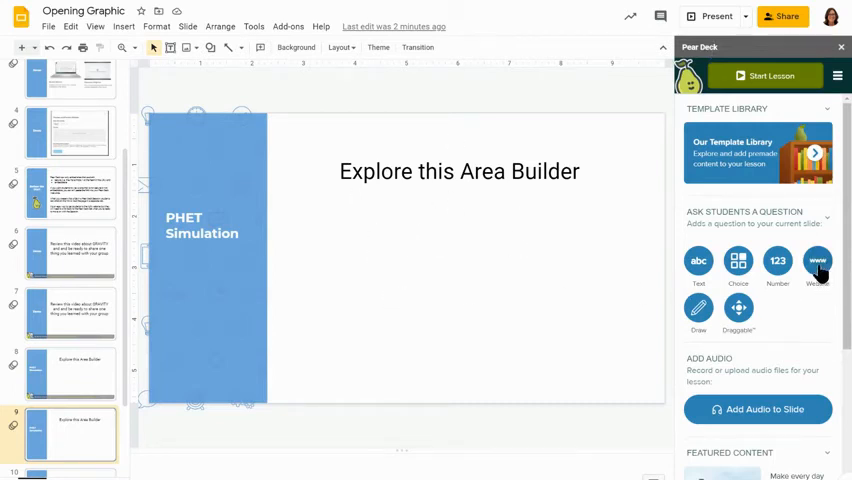
- Embed phet.colorado.edu/sims/html/area-builder/latest/area-builder_en.html as a Pear Deck website slide
left_click(816, 264)
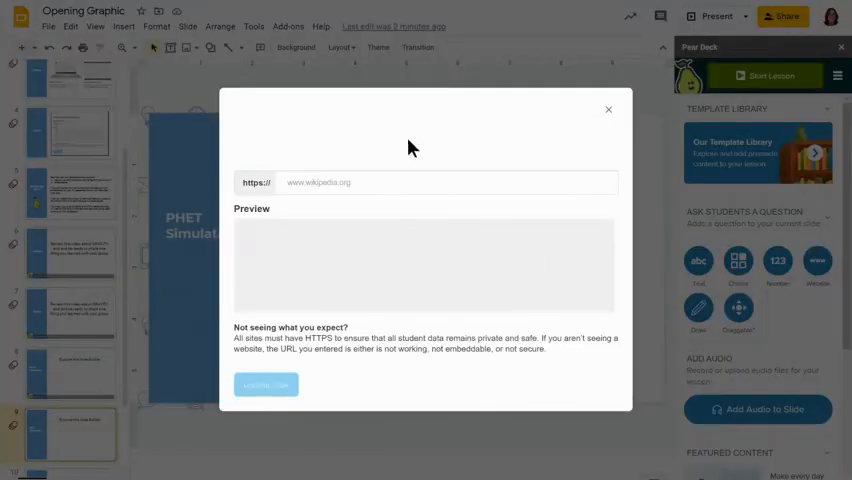
type("phet.colorado.edu/sims/html/area-builder/latest/area-builder_en.html")
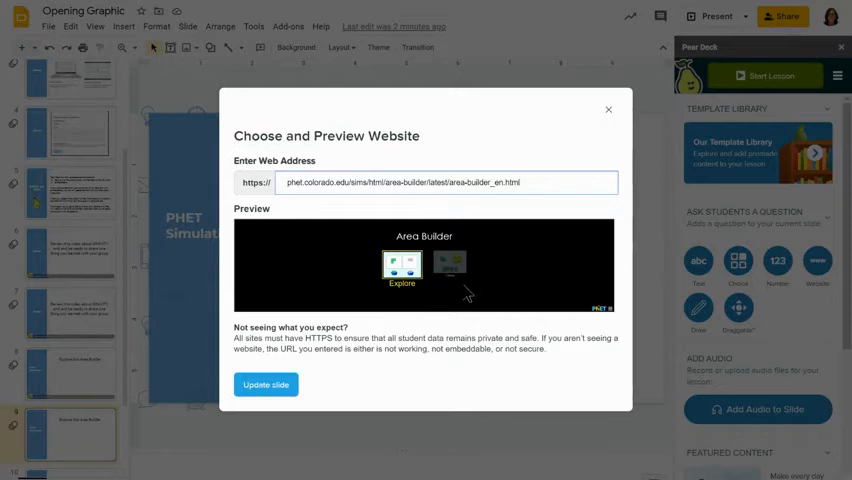
left_click(266, 384)
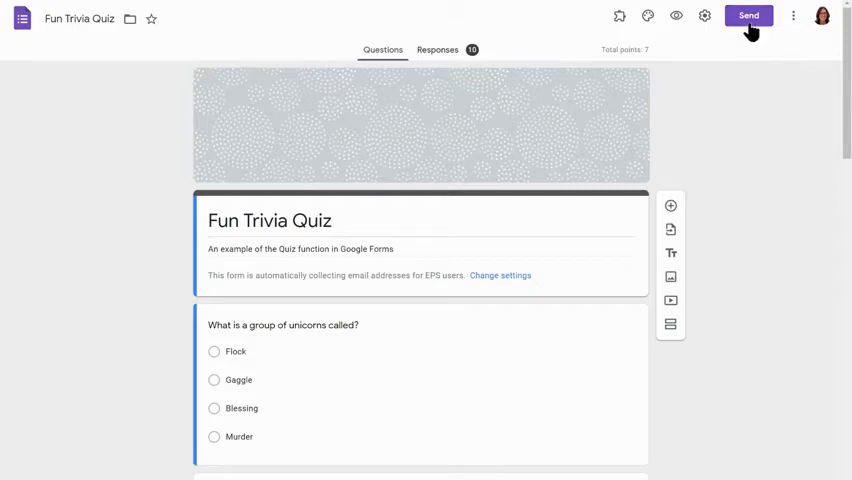
- Get the Fun Trivia Quiz's embed code from the Send options in Google Forms
left_click(748, 16)
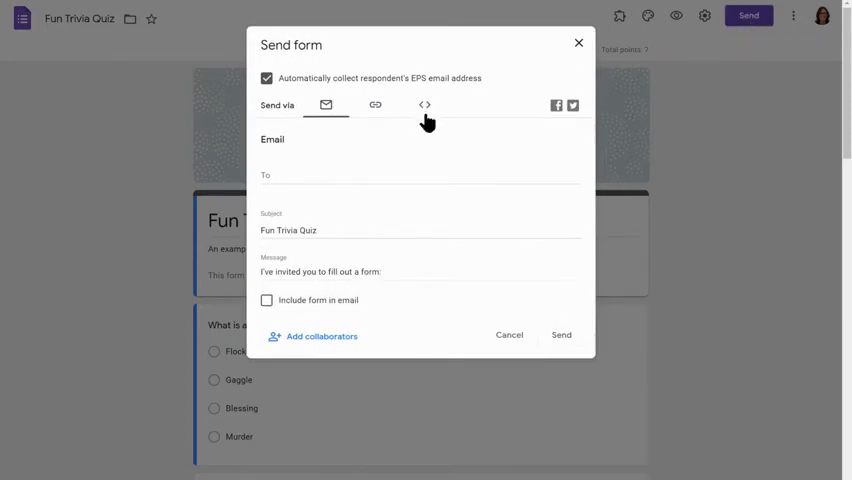
left_click(424, 104)
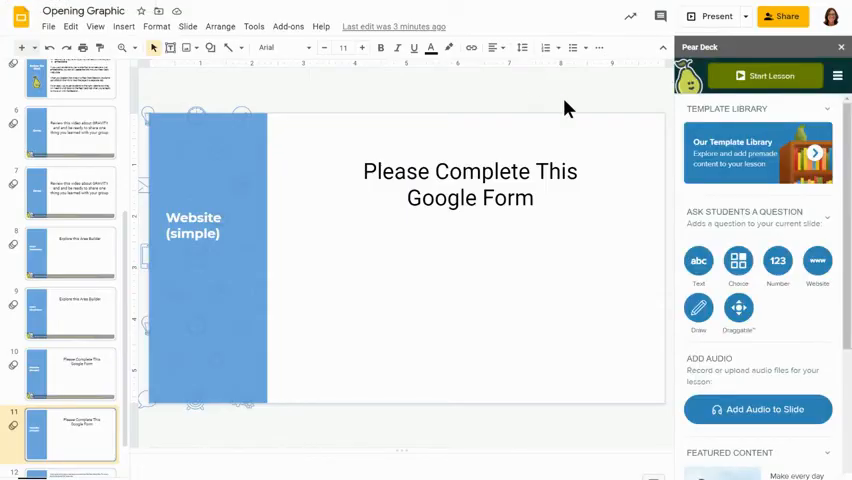
mouse_move(600, 260)
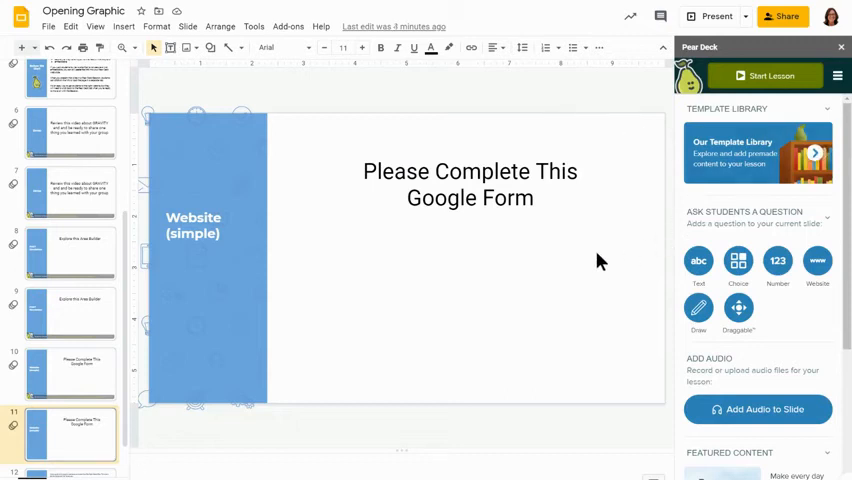
mouse_move(816, 264)
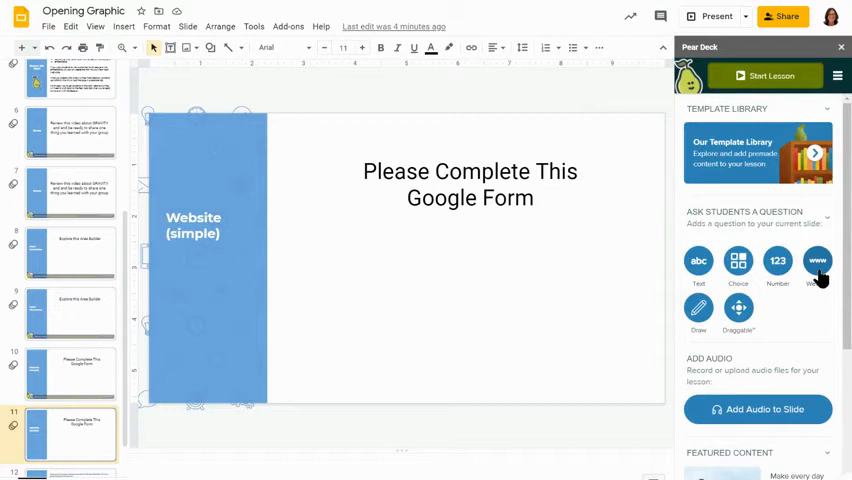
- Add a Pear Deck website to the Google Form slide for the quiz embed link
left_click(818, 264)
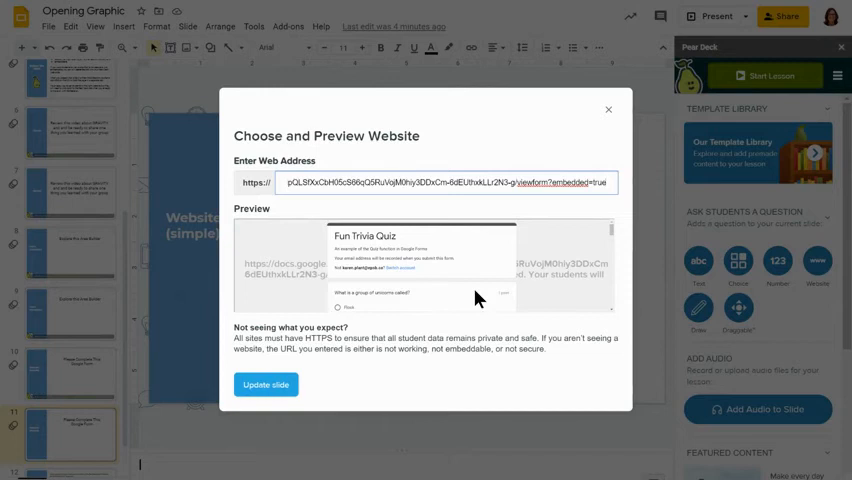
mouse_move(446, 332)
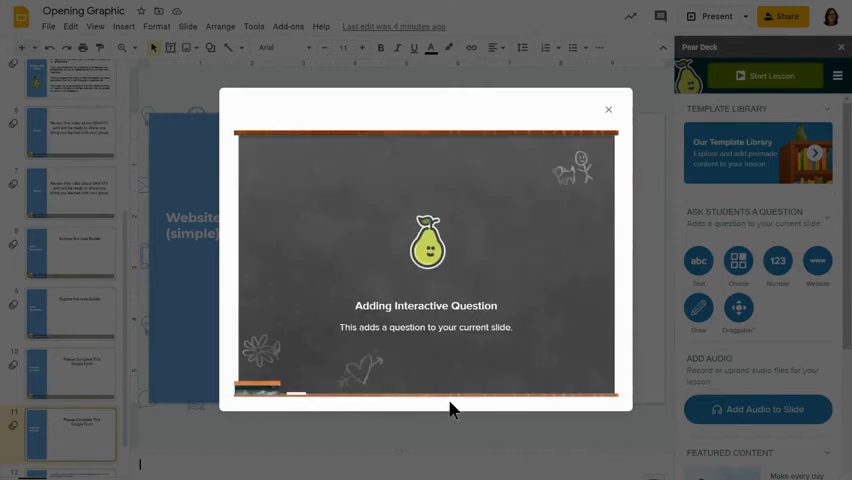
mouse_move(556, 452)
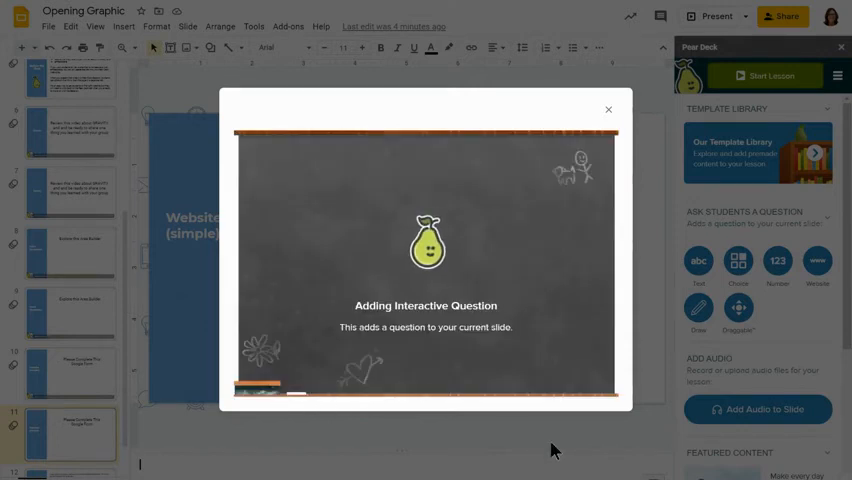
- Dismiss the Adding Interactive Question notice to return to the slide
left_click(608, 108)
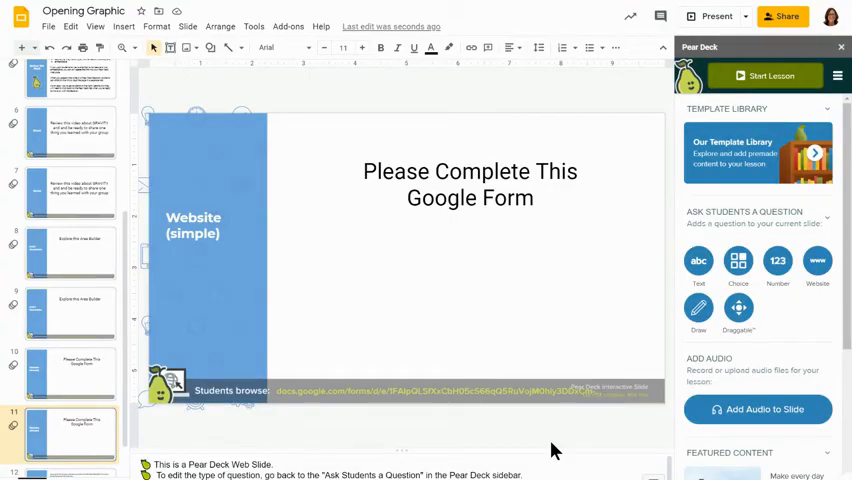
mouse_move(334, 412)
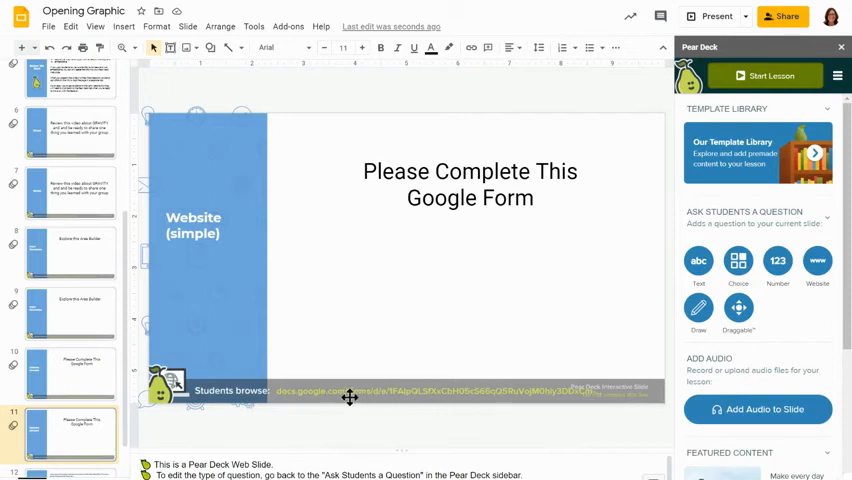
mouse_move(520, 418)
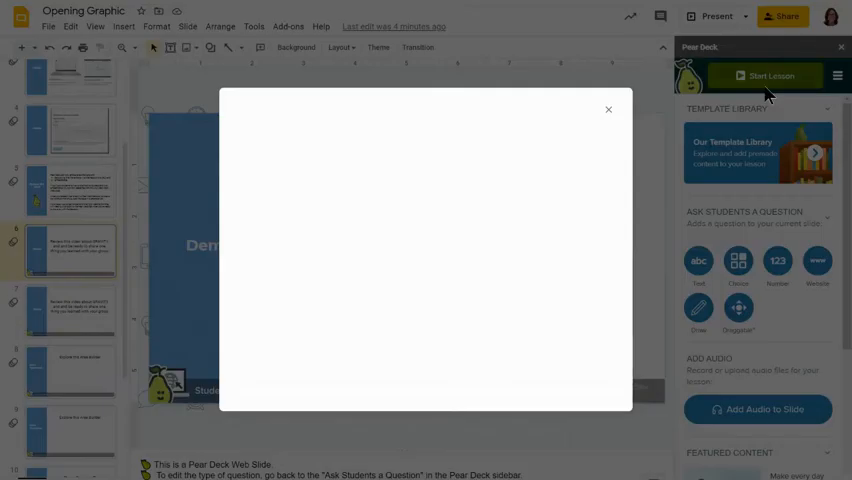
- Start the Pear Deck lesson from the sidebar
left_click(772, 76)
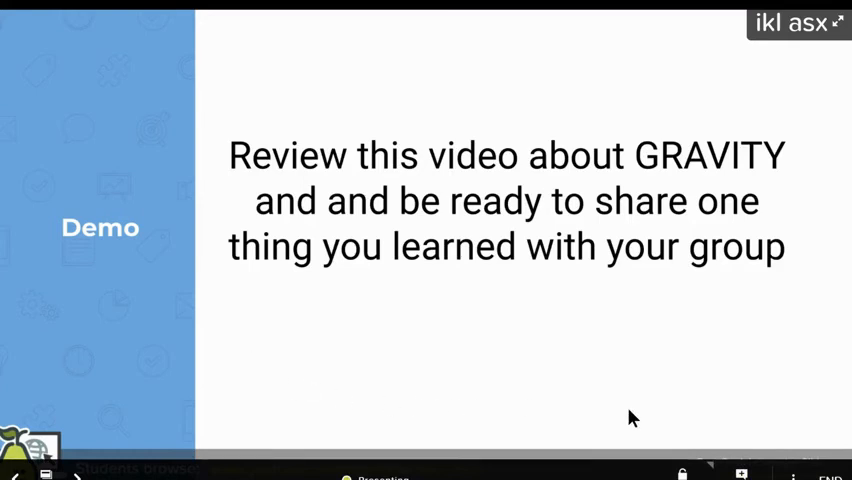
mouse_move(128, 196)
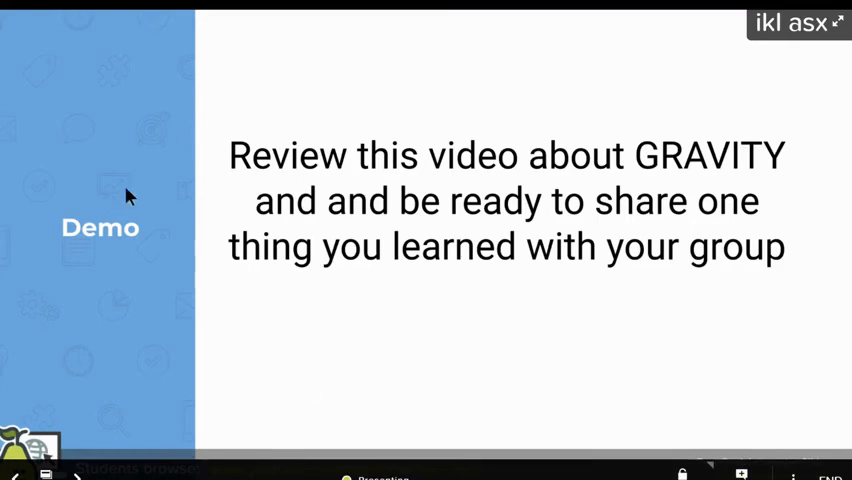
mouse_move(424, 346)
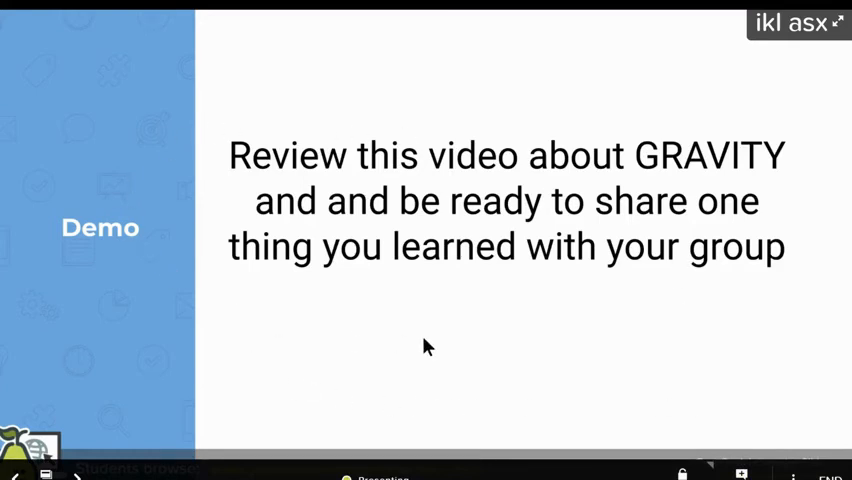
mouse_move(384, 168)
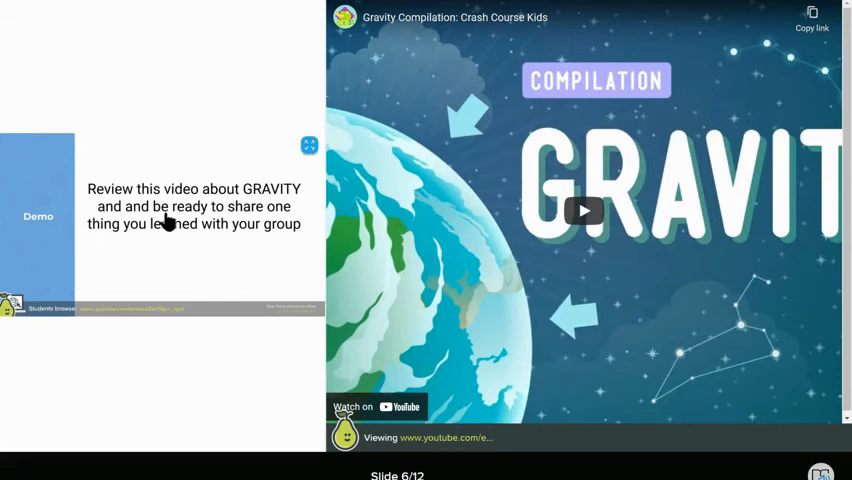
mouse_move(584, 210)
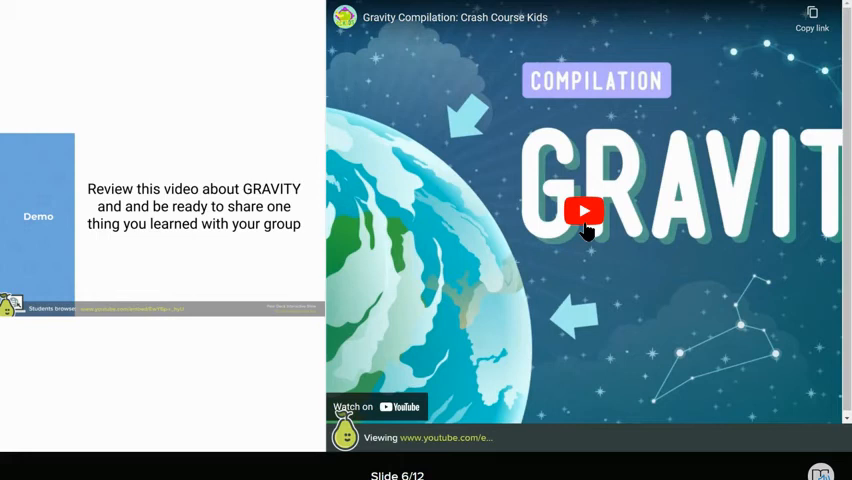
mouse_move(584, 230)
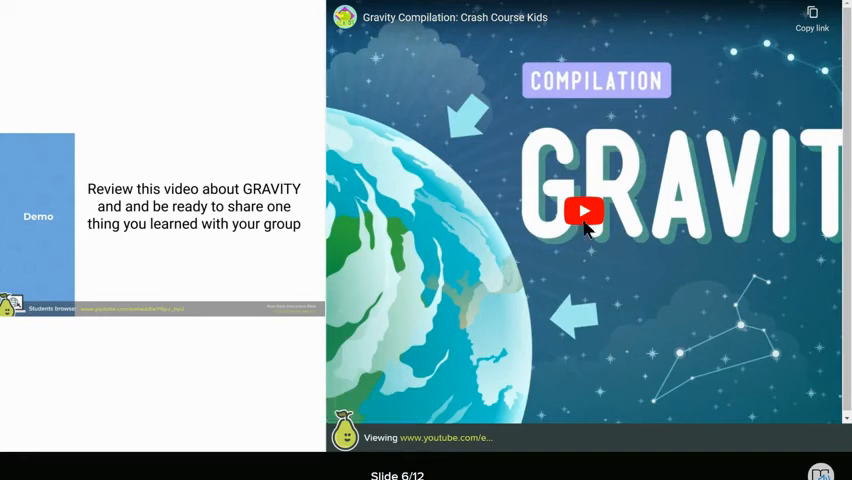
- Play and then pause the embedded gravity video in the student view
left_click(584, 212)
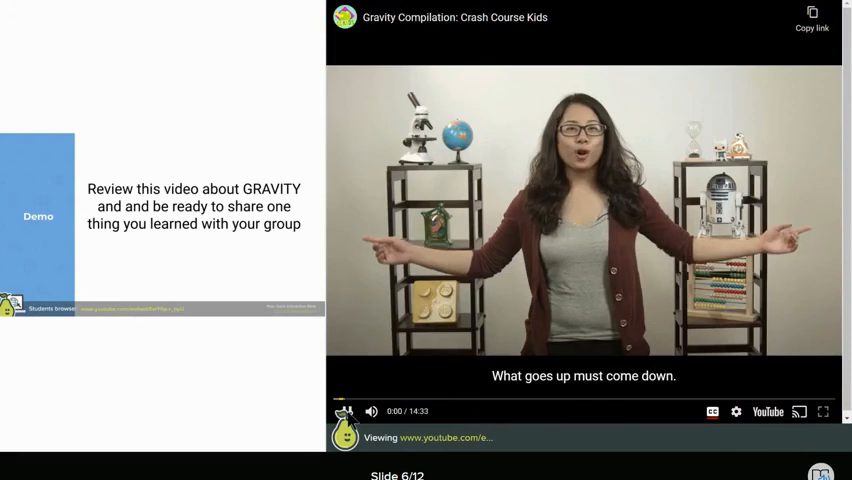
left_click(344, 412)
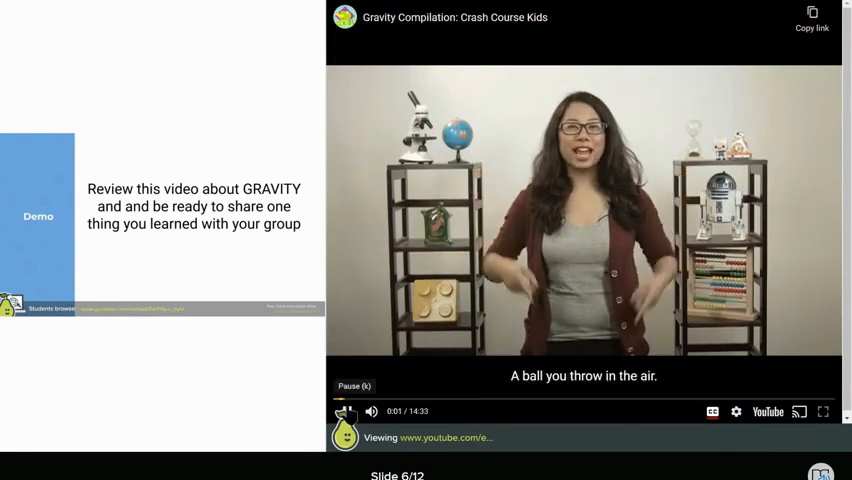
left_click(344, 412)
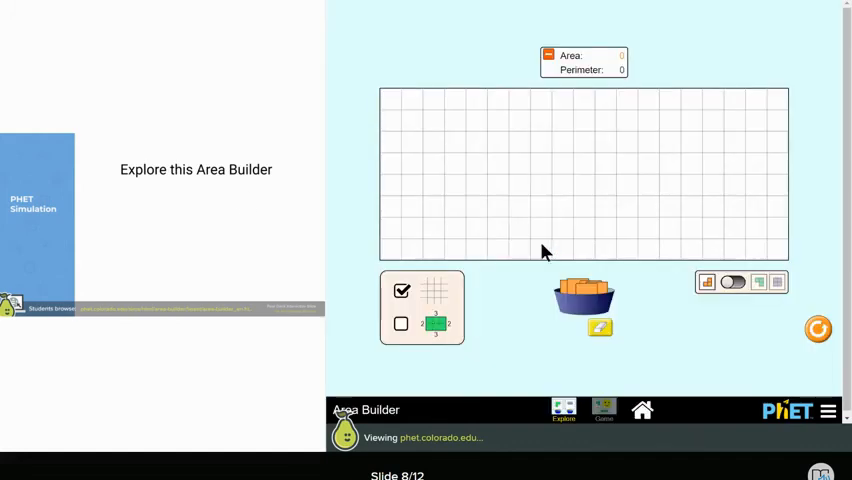
- Drag an orange unit square from the bucket onto the Area Builder grid
left_click_drag(584, 300, 562, 142)
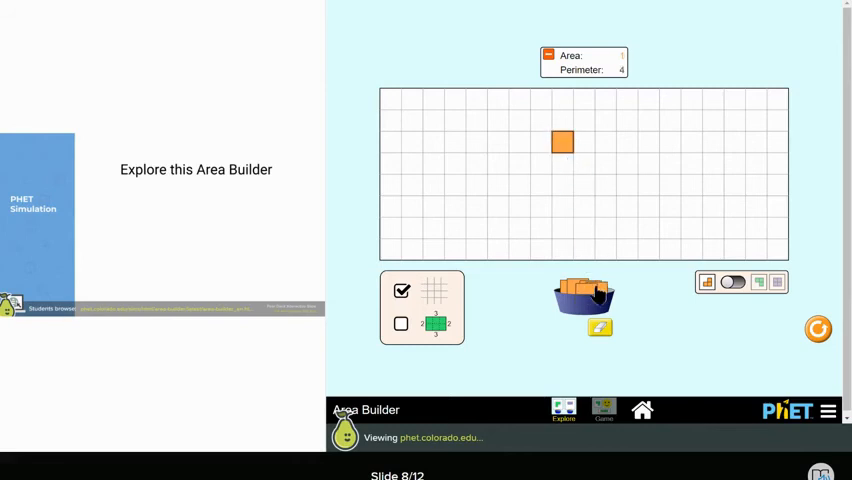
left_click_drag(584, 296, 580, 140)
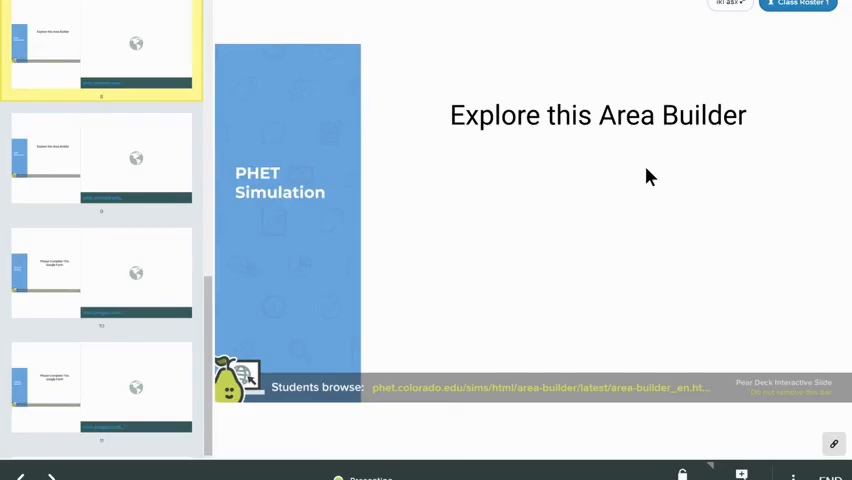
mouse_move(88, 20)
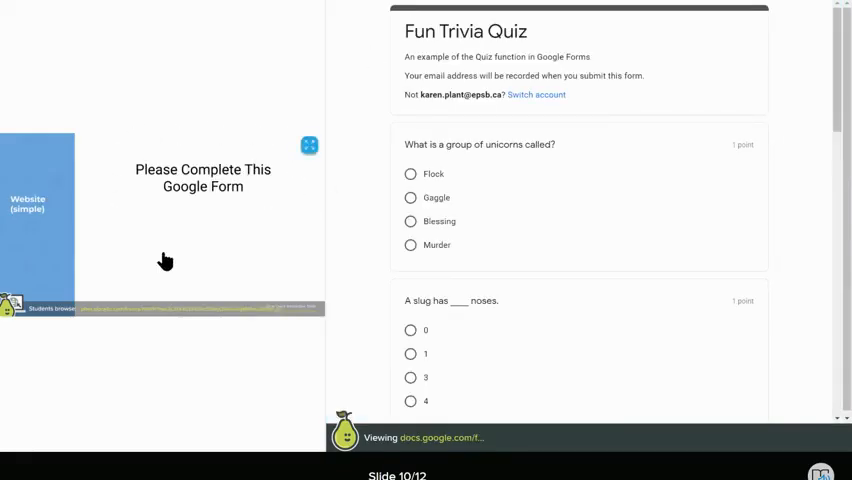
- Answer the Fun Trivia Quiz questions, choosing 7 inches and 'point' for the dot-over-i question
left_click(410, 172)
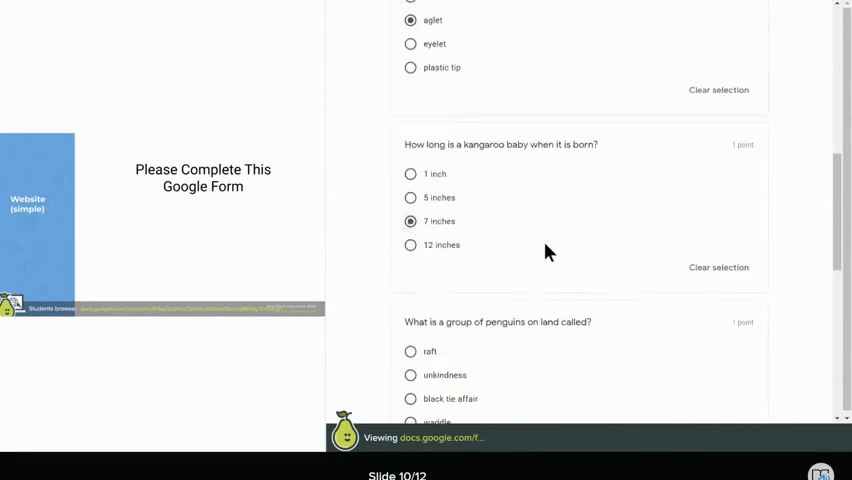
scroll("down", 3)
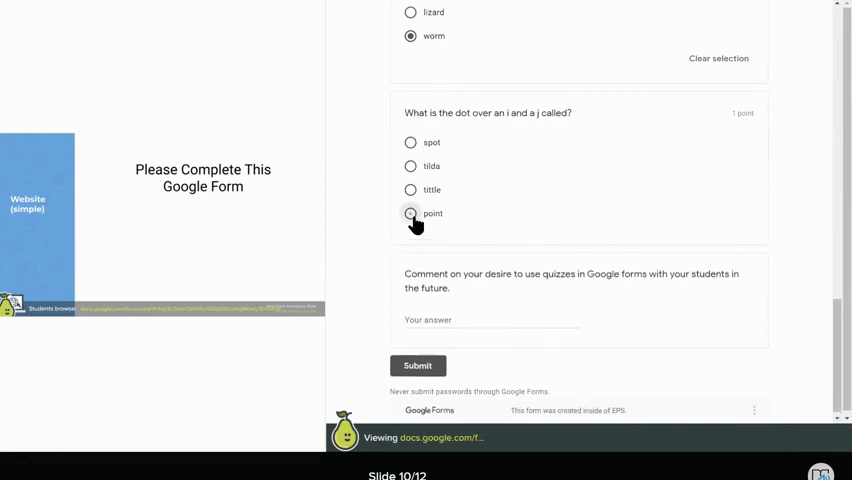
left_click(410, 212)
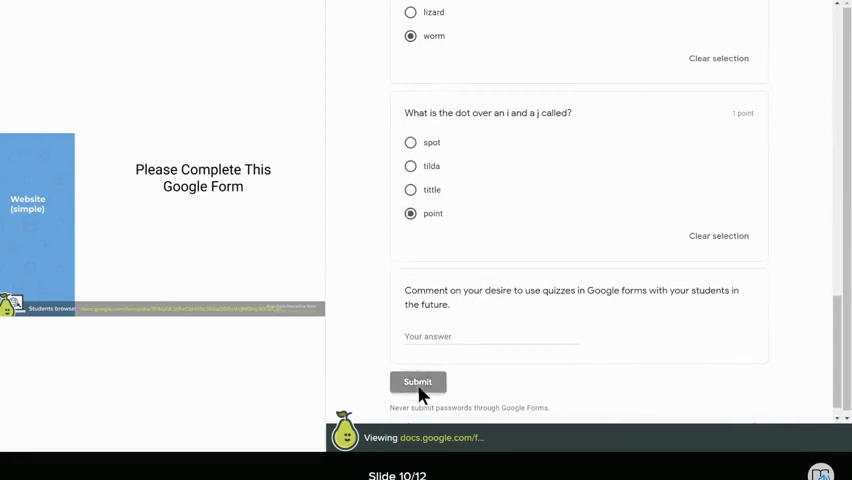